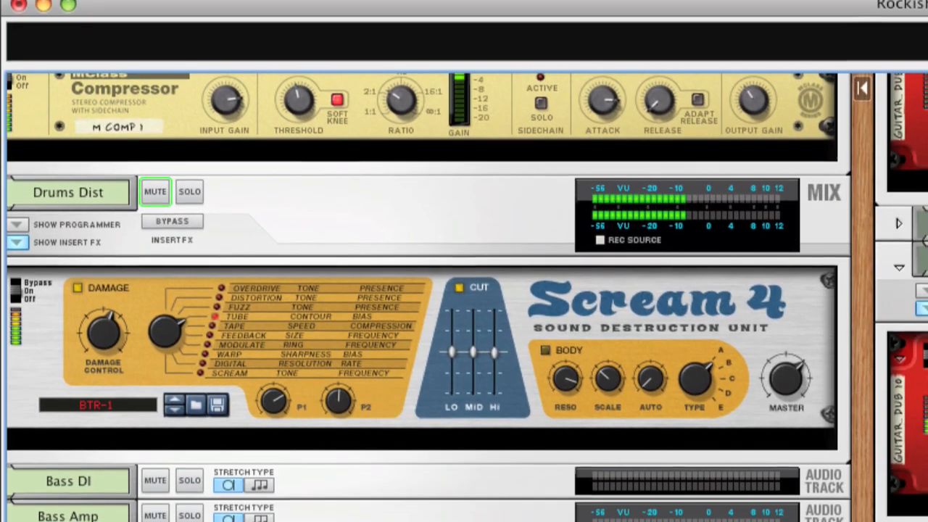
Scroll down through the demo song's rack to review its insert devices
{"action": "scroll", "scroll_direction": "down", "scroll_amount": 3}
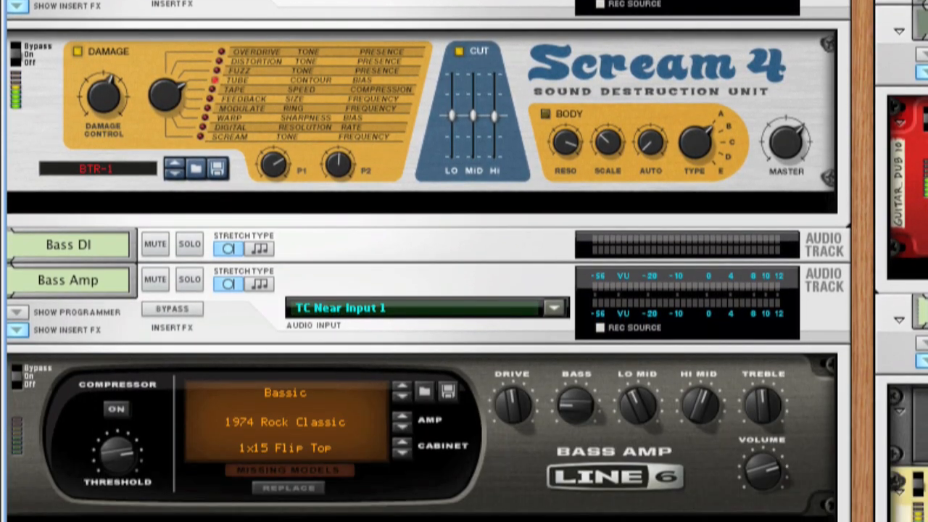
{"action": "scroll", "scroll_direction": "down", "scroll_amount": 3}
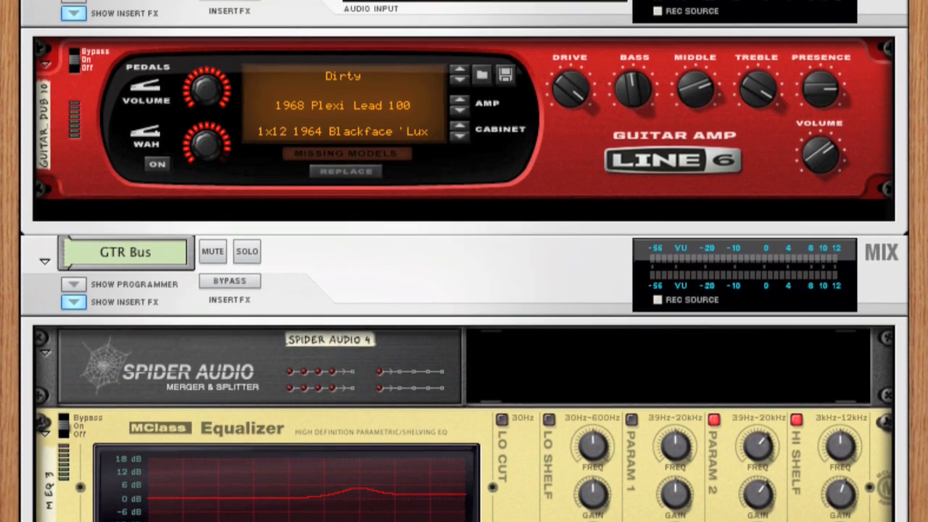
{"action": "scroll", "scroll_direction": "down", "scroll_amount": 3}
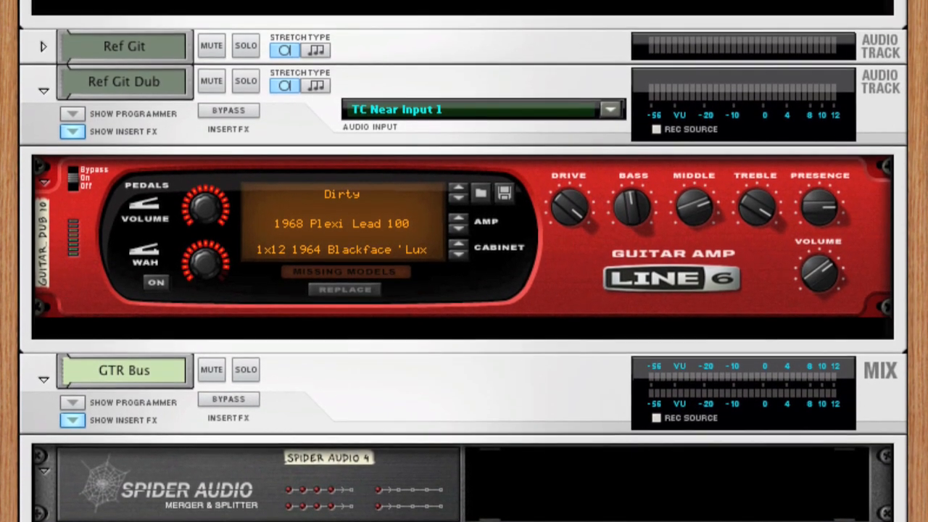
{"action": "scroll", "scroll_direction": "down", "scroll_amount": 3}
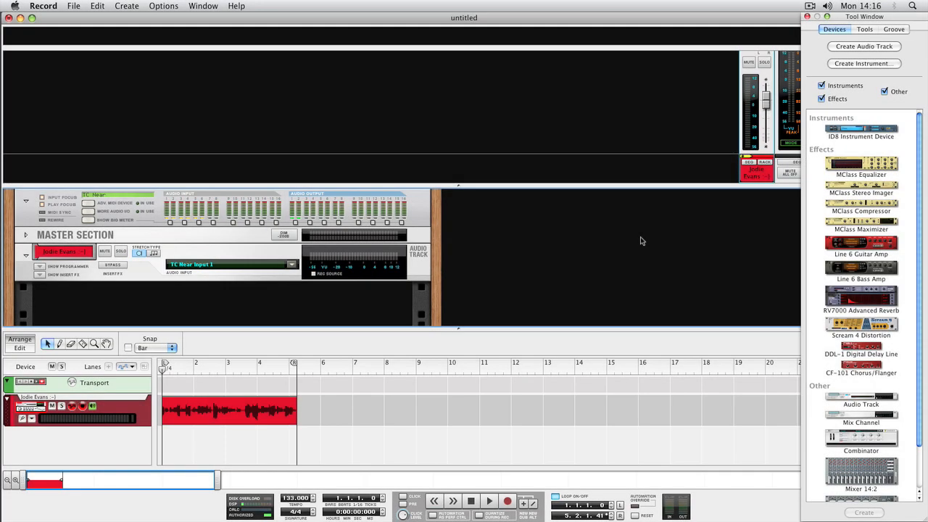
Show the vocal track's insert FX and add an MClass Compressor there
{"action": "left_click", "coordinate": [489, 501]}
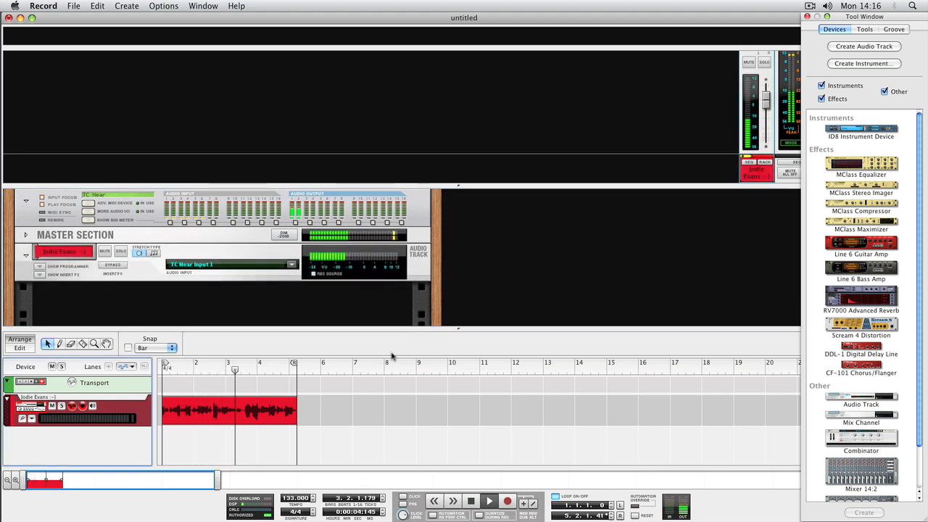
{"action": "double_click", "coordinate": [861, 206]}
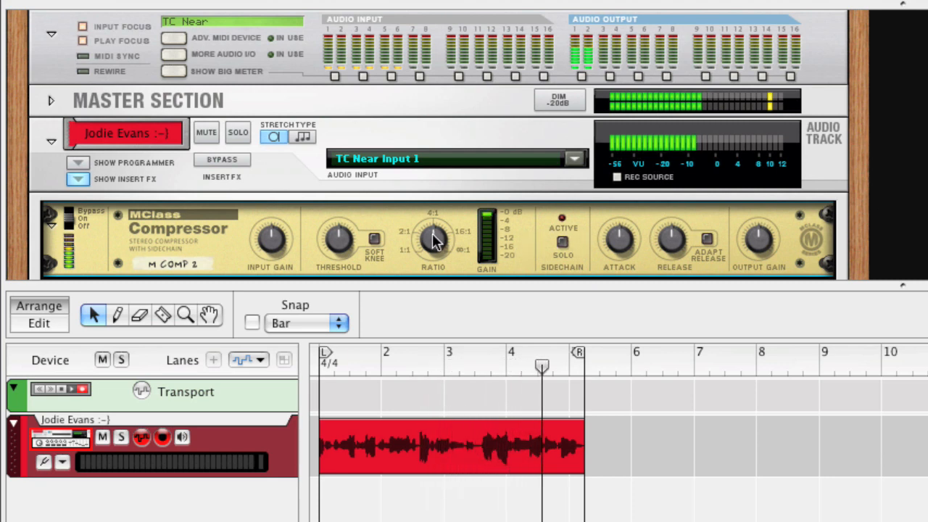
Adjust the compressor's ratio before the Scream 4 distortion joins the insert chain
{"action": "left_click_drag", "start_coordinate": [336, 239], "coordinate": [336, 249]}
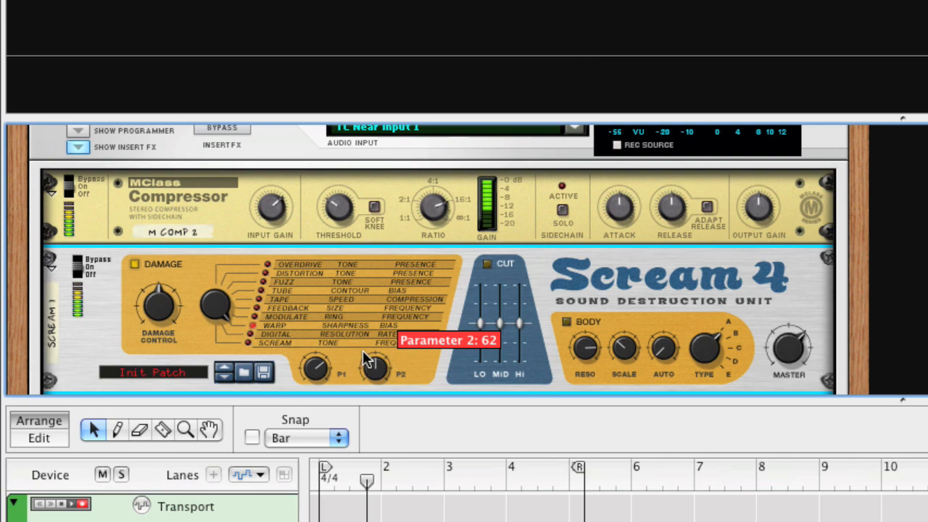
{"action": "left_click_drag", "start_coordinate": [373, 368], "coordinate": [374, 361]}
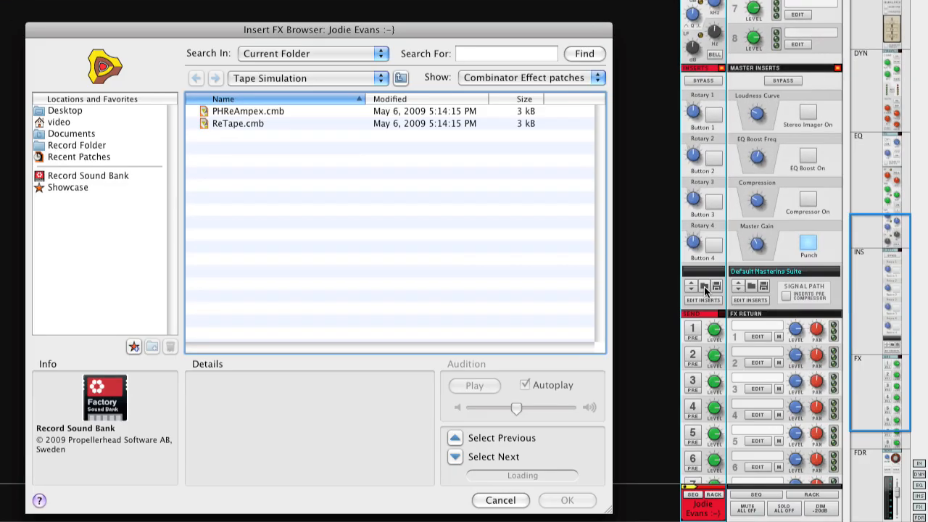
{"action": "mouse_move", "coordinate": [350, 217]}
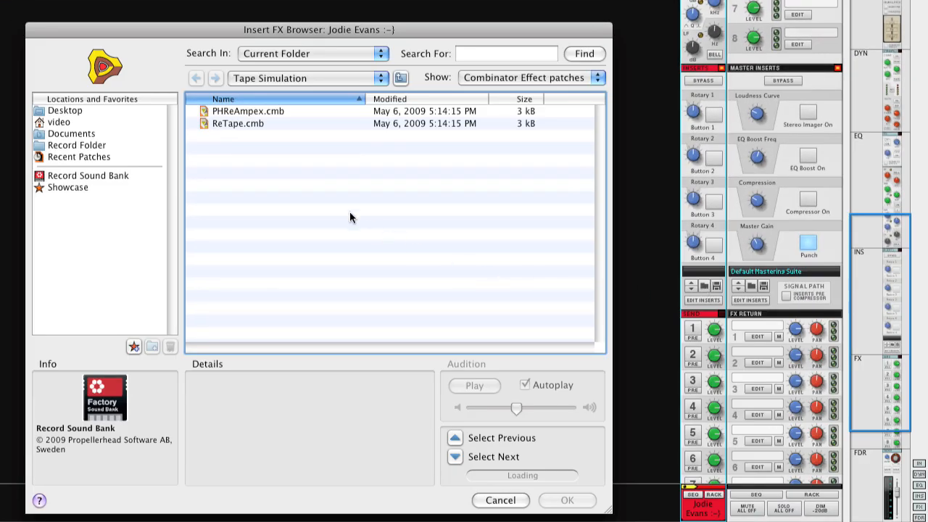
Load the PHReAmpex.cmb tape-simulation patch onto the vocal channel's inserts
{"action": "left_click", "coordinate": [248, 110]}
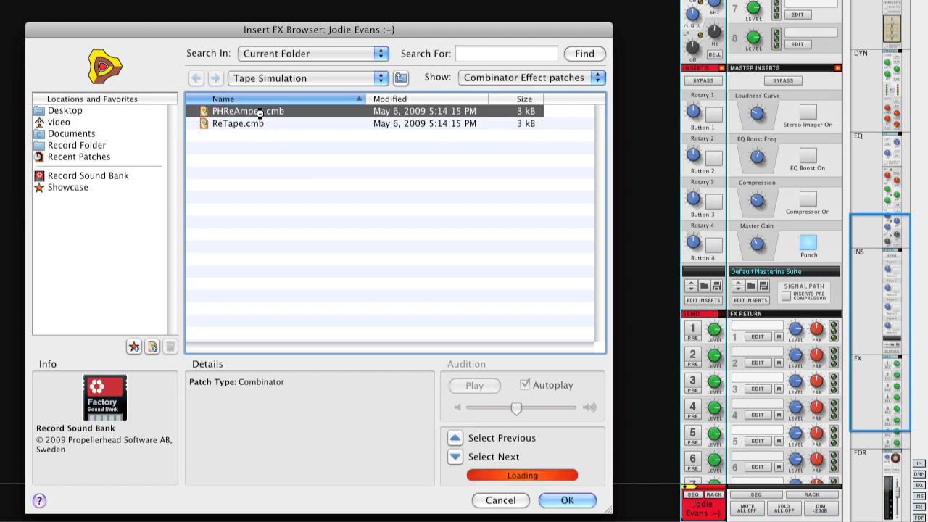
{"action": "left_click", "coordinate": [565, 500]}
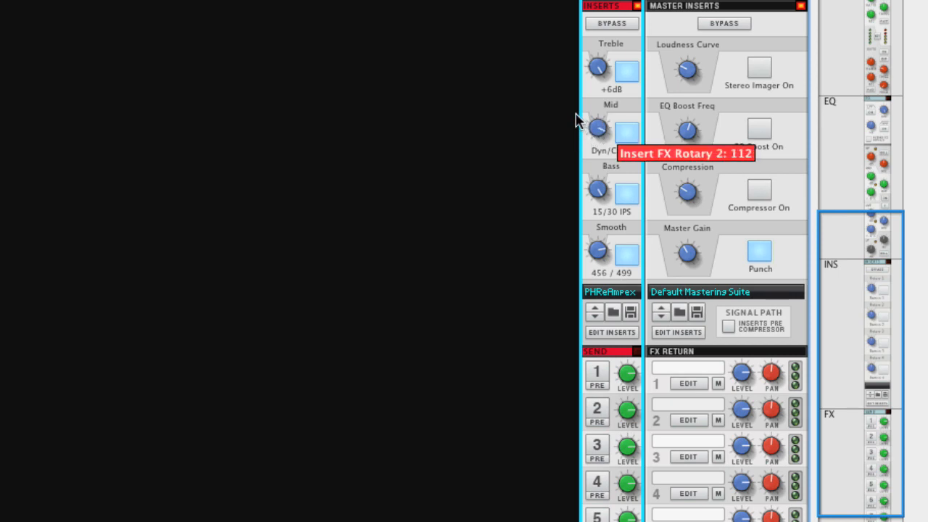
{"action": "mouse_move", "coordinate": [449, 110]}
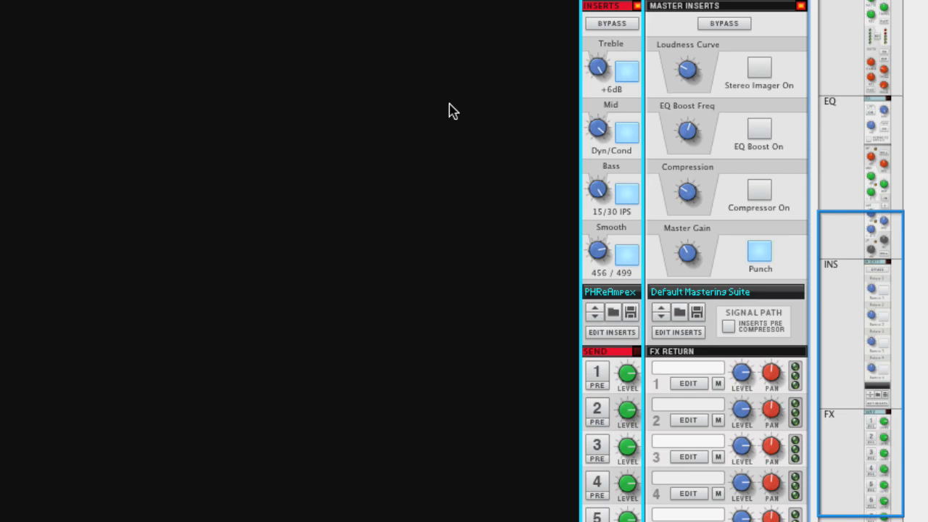
{"action": "mouse_move", "coordinate": [480, 165]}
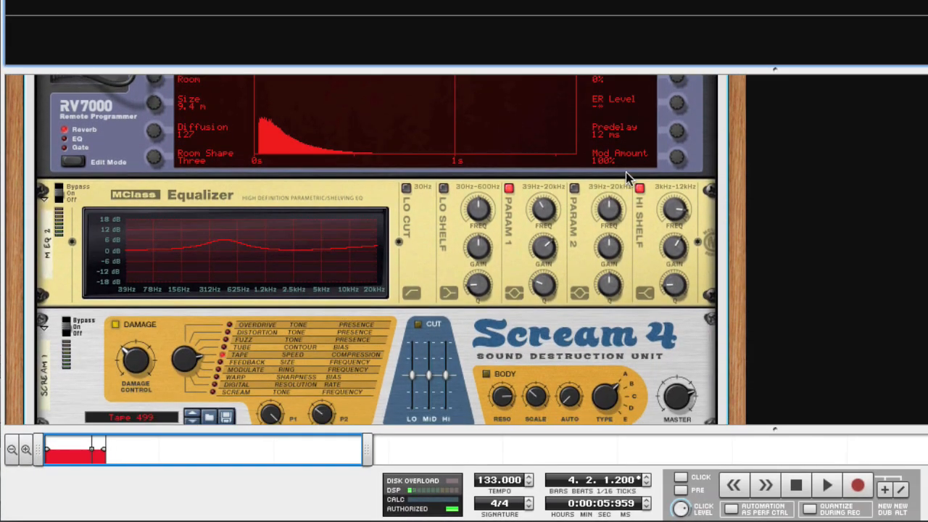
Scroll the rack to the vocal track and reveal its insert effects programmer
{"action": "scroll", "scroll_direction": "up", "scroll_amount": 3}
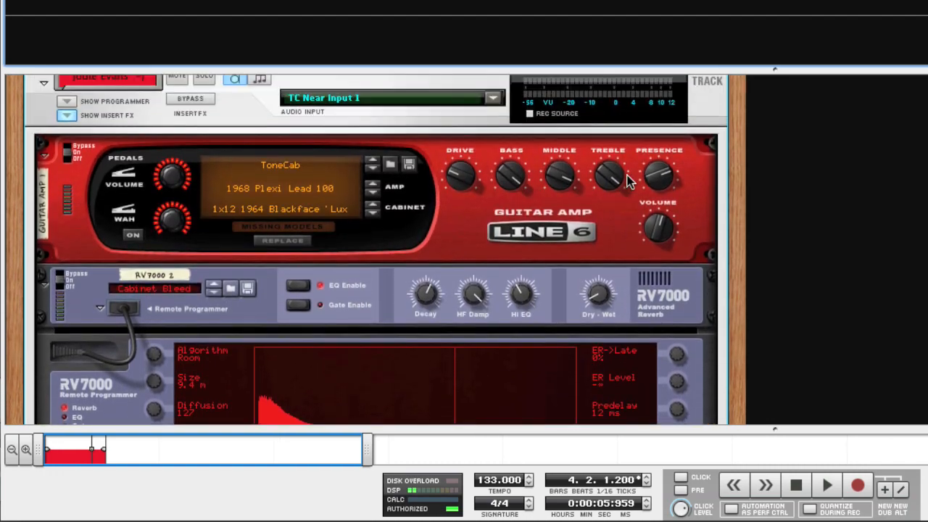
{"action": "left_click", "coordinate": [66, 116]}
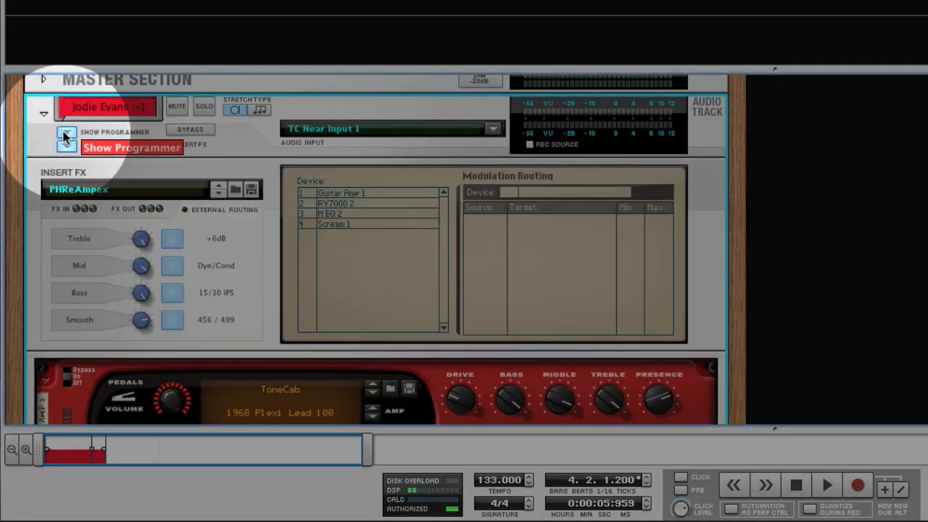
{"action": "left_click", "coordinate": [67, 145]}
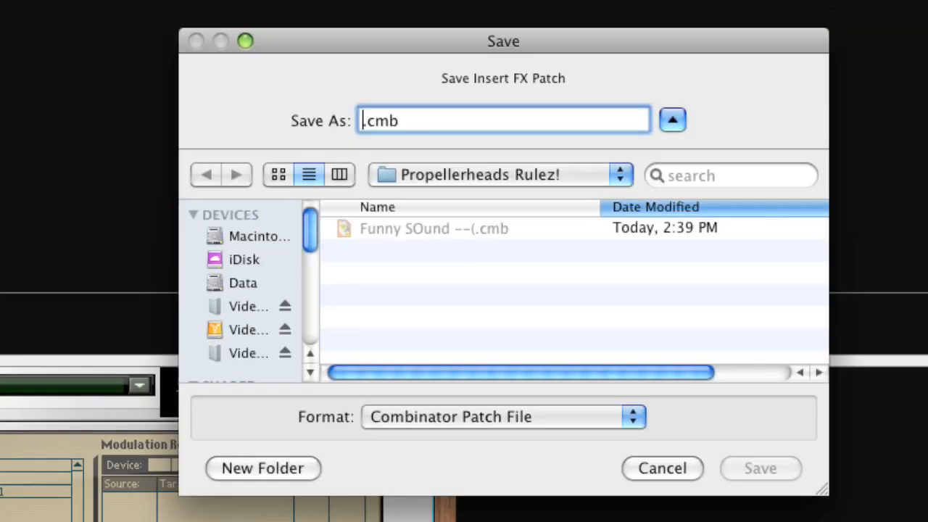
Save the vocal insert chain as a patch named 'My Awesome Sound'
{"action": "type", "text": "My Awesome Sound"}
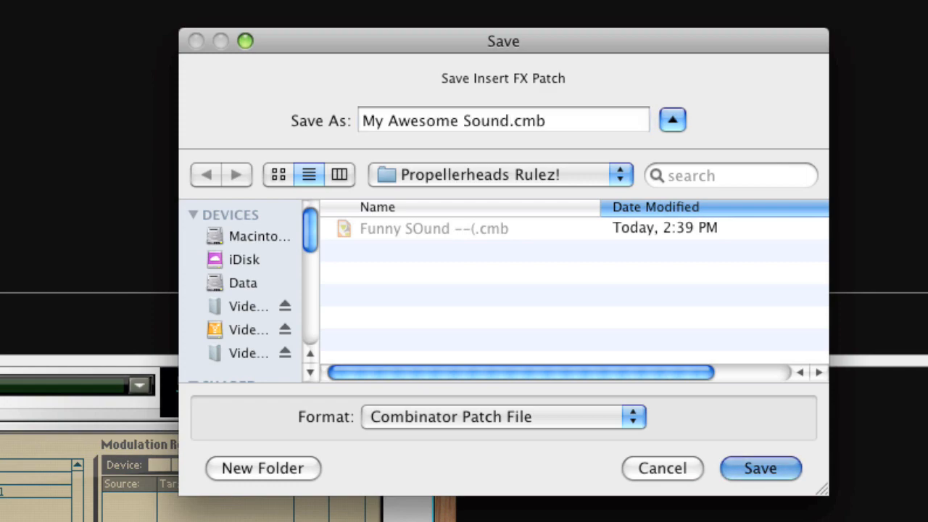
{"action": "left_click", "coordinate": [759, 468]}
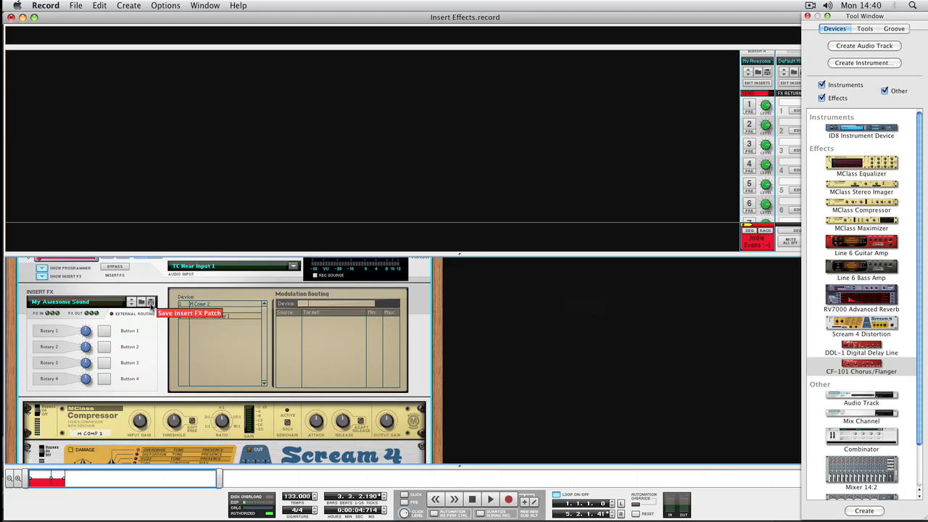